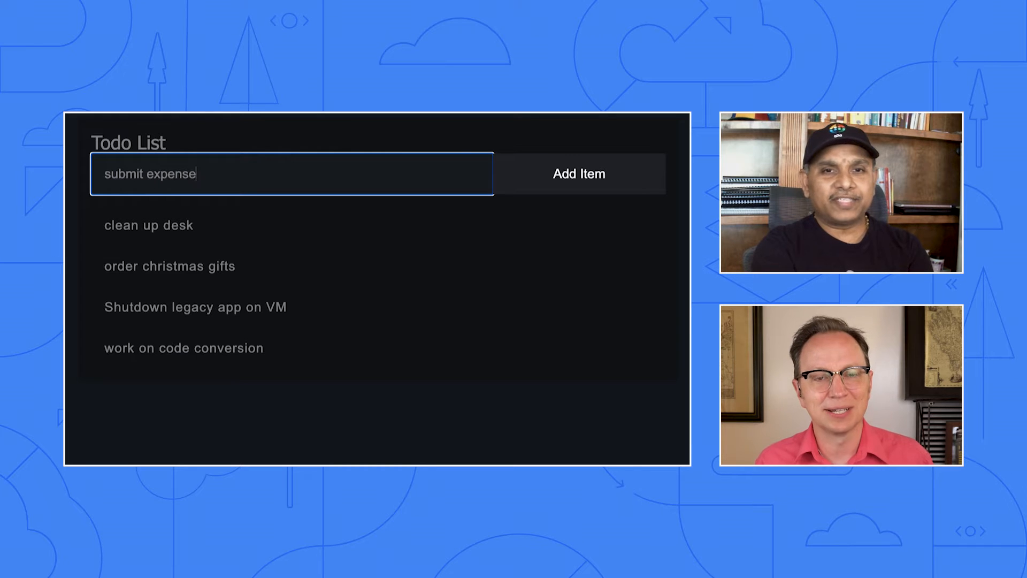
# - Add a 'submit expense report' task to the Todo List
pyautogui.write('report')
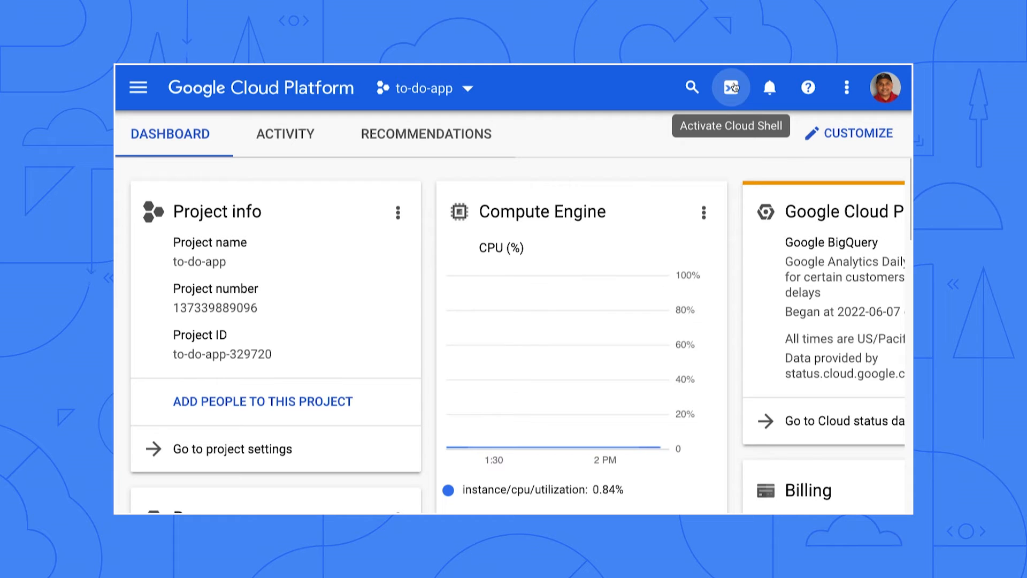
# - Activate a Cloud Shell session for the to-do-app-329720 project
pyautogui.click(731, 86)
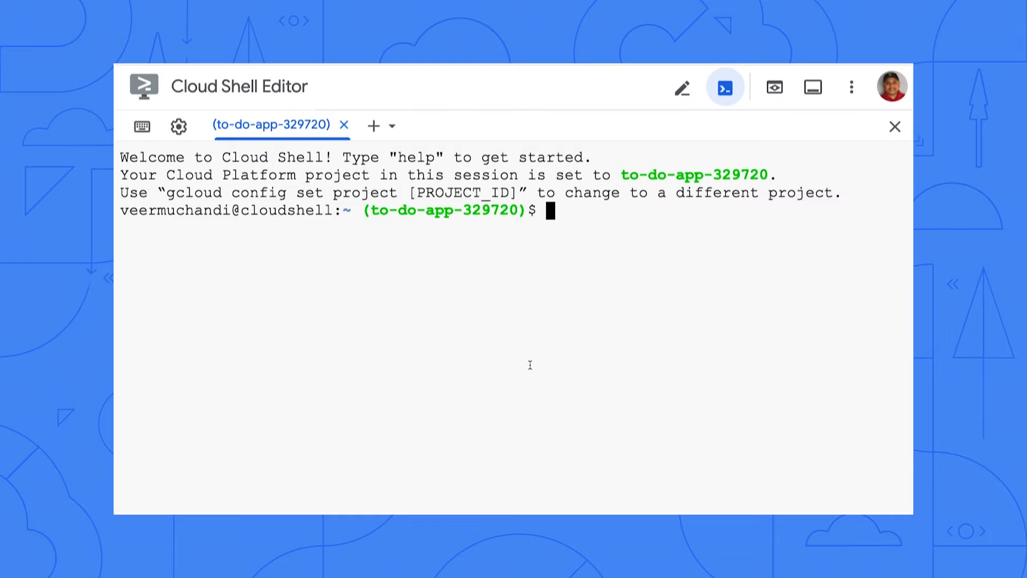
# - Set MONGODB_URI and export the todos collection to todos_mongo_export.json (5 records)
pyautogui.write('export MONGODB_URI=mongodb://...:27017/test')
pyautogui.write('mongoexport --uri=$MONGODB_URI --collection=todos -o todos_mongo_export.json --jsonArray')
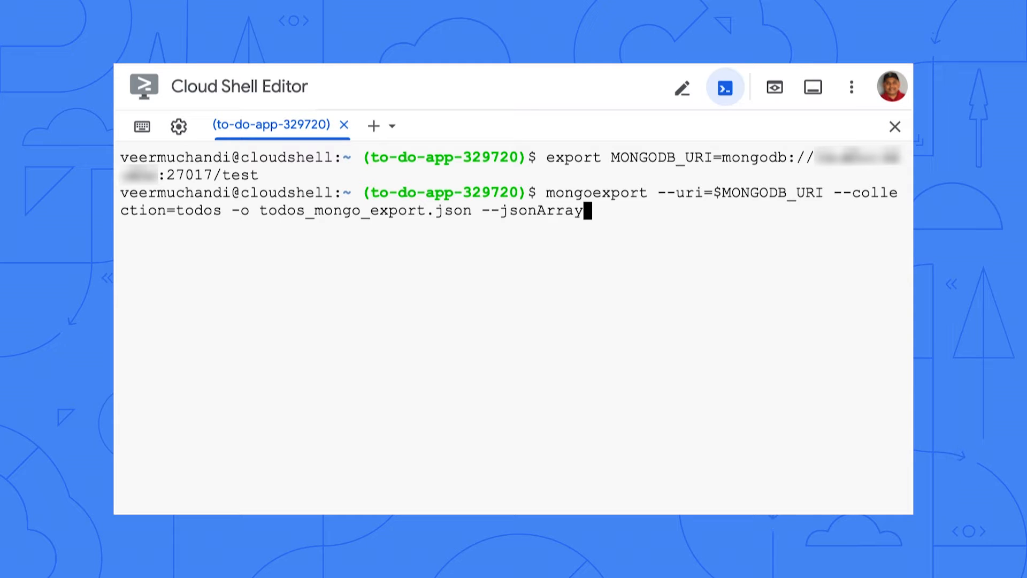
pyautogui.press('Enter')
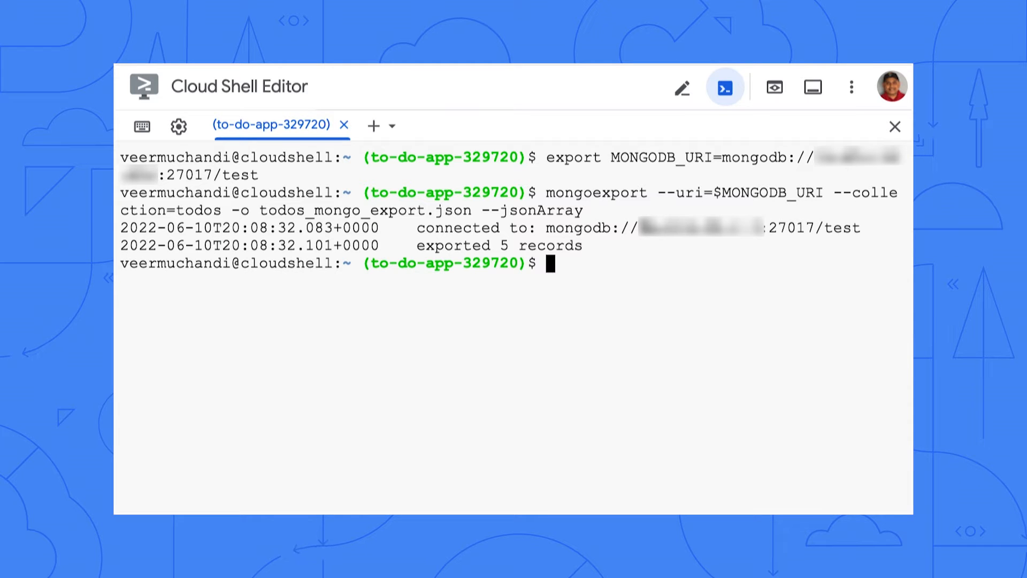
pyautogui.moveTo(638, 269)
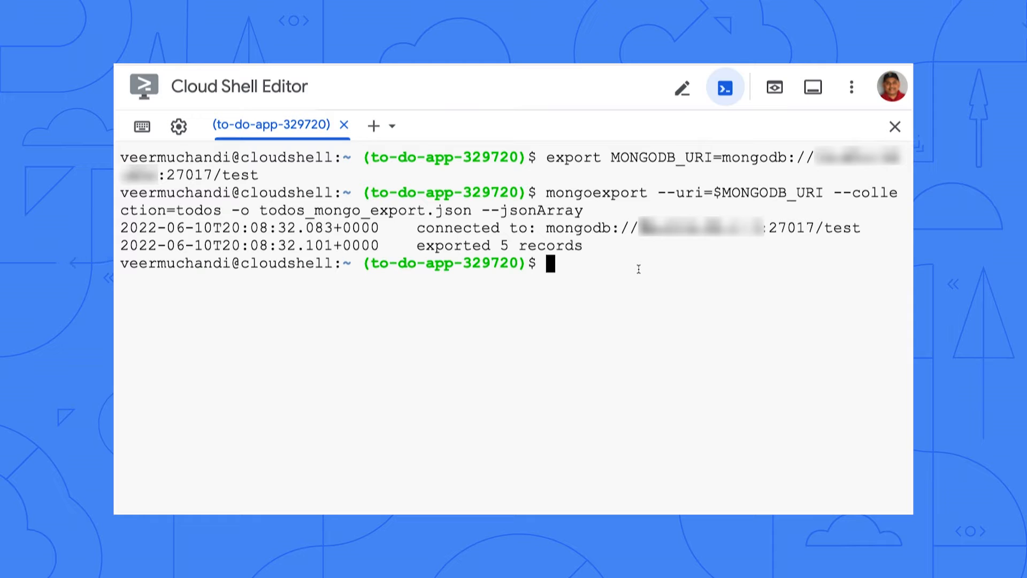
# - Reshape todos_mongo_export.json with jq into todos_firestore_import.json and display it
pyautogui.write('cat todos_mongo_export.json | mo')
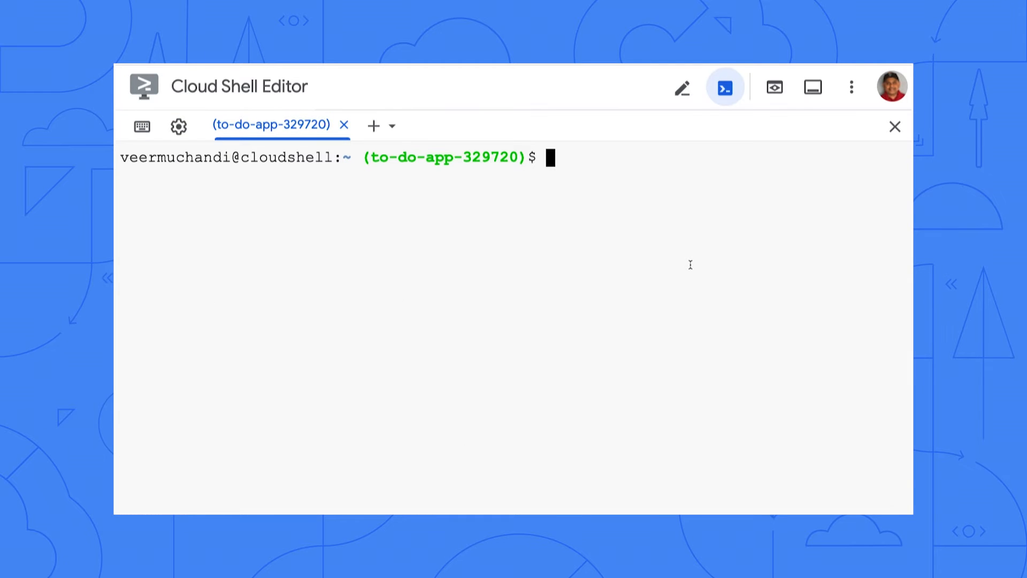
pyautogui.write('jq \'map( {(._id."$oid") : . }) | [.[]| map_values(del(.__v, ._id))]| add\' todos_mongo_export.json > todos_firestore_import.json')
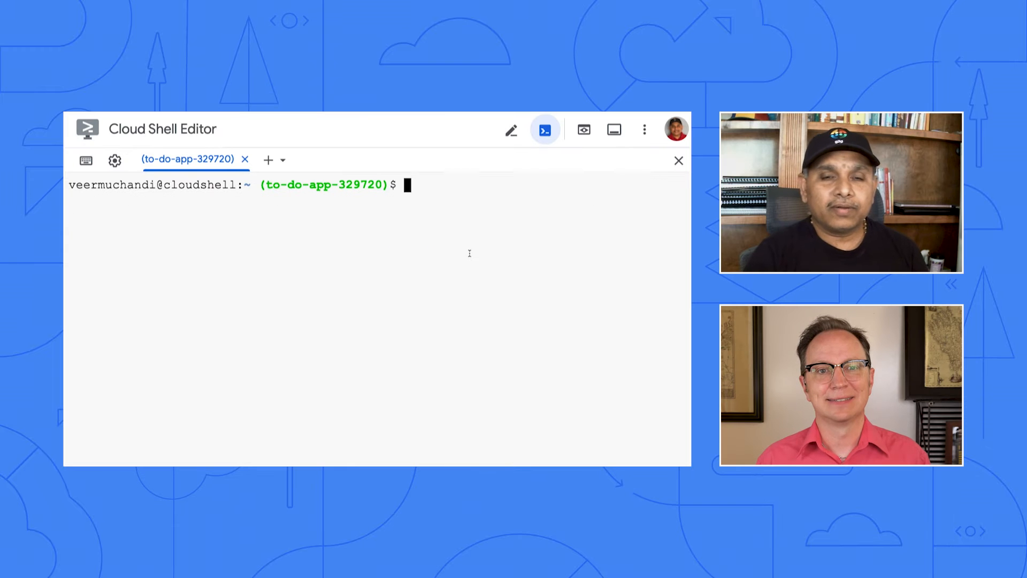
pyautogui.write('cat todos_firestore_import.json')
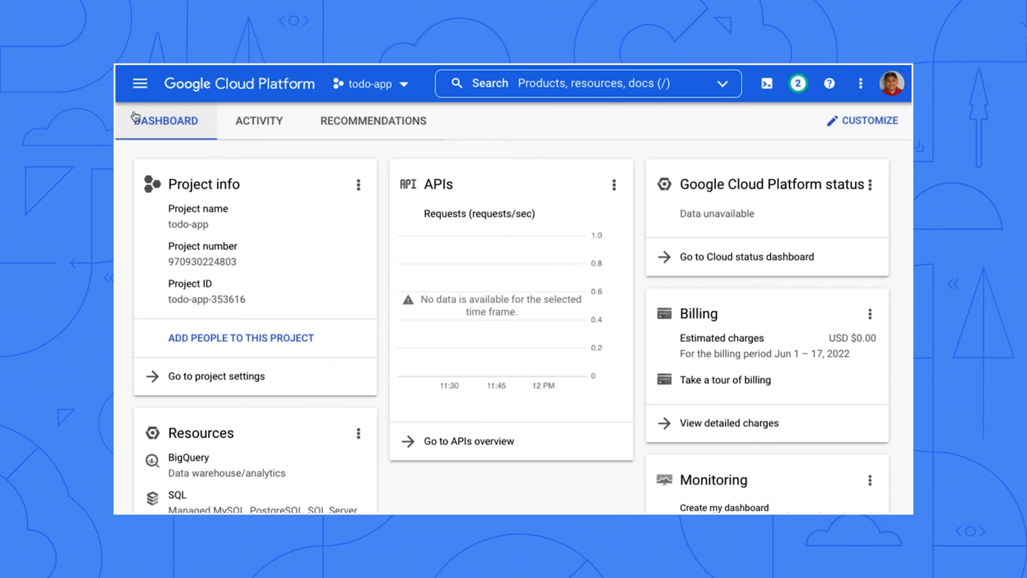
# - Navigate to Firestore's Data page from the console navigation menu
pyautogui.click(141, 83)
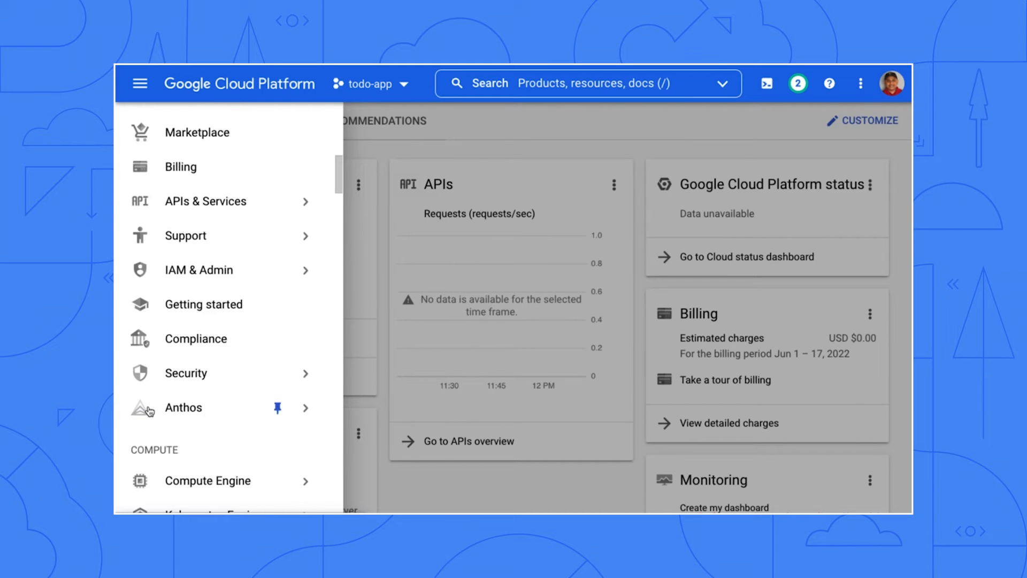
pyautogui.scroll(-3)
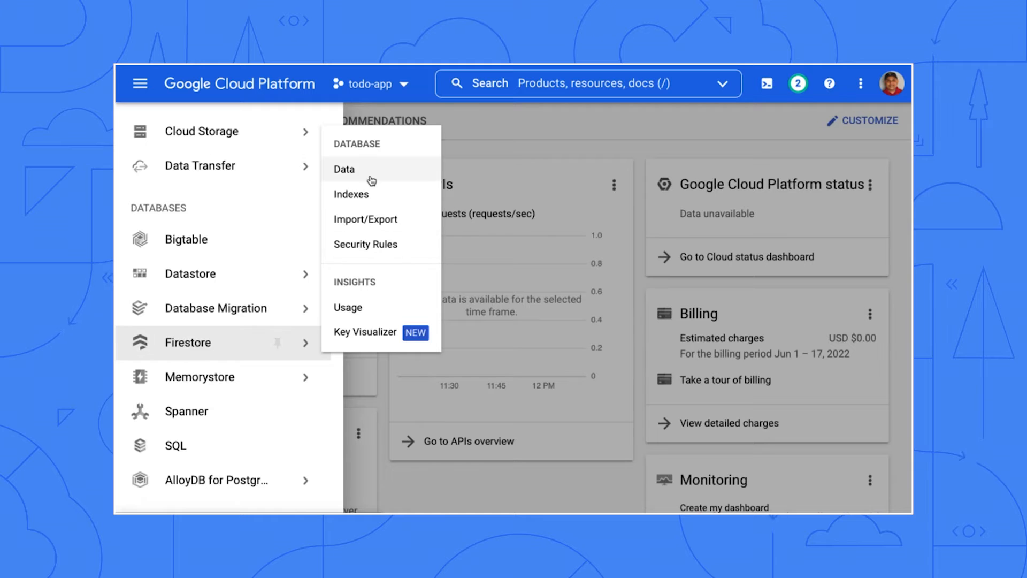
pyautogui.click(344, 169)
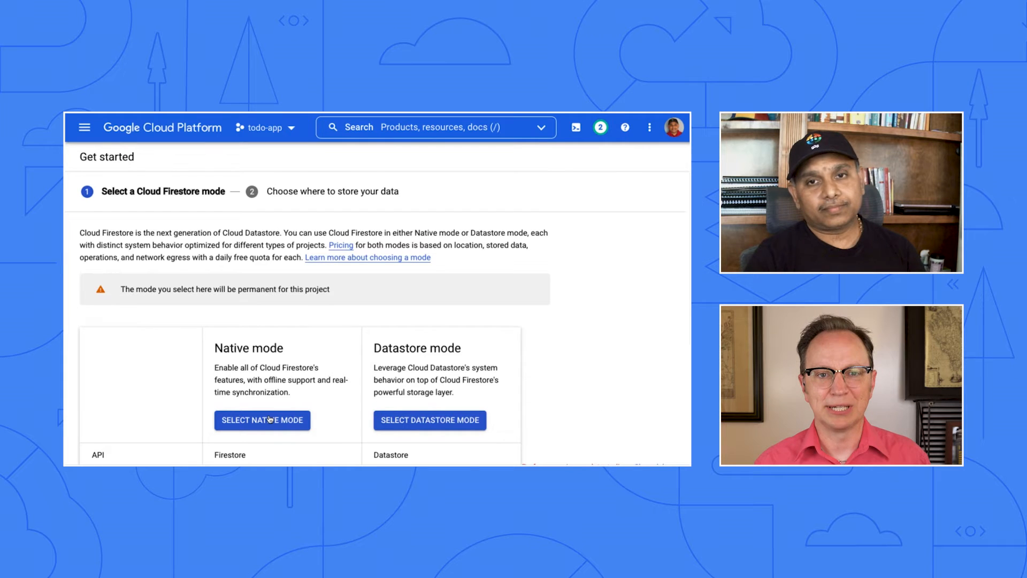
# - Choose Firestore Native mode and the nam5 (United States) database location
pyautogui.click(261, 420)
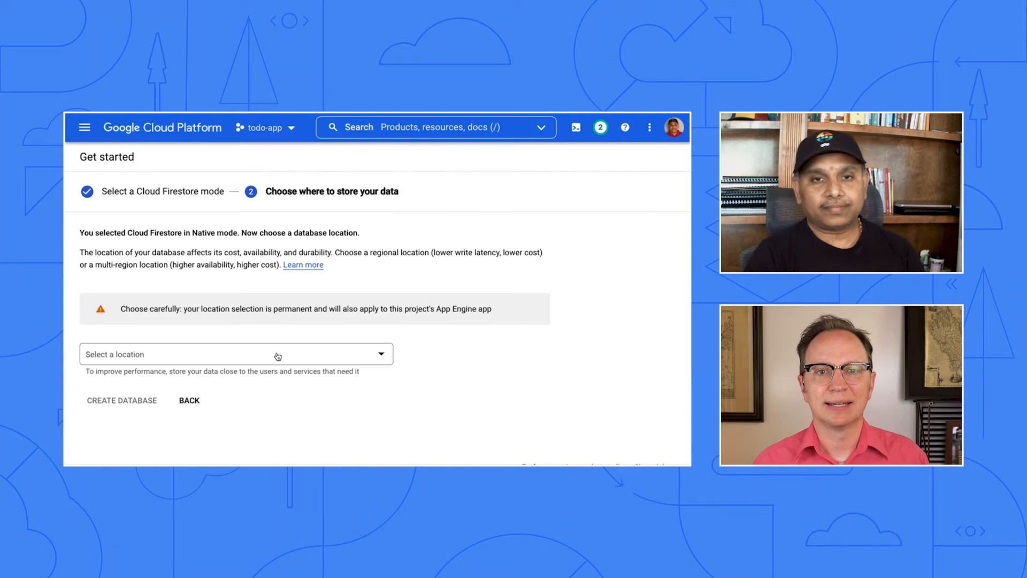
pyautogui.click(235, 354)
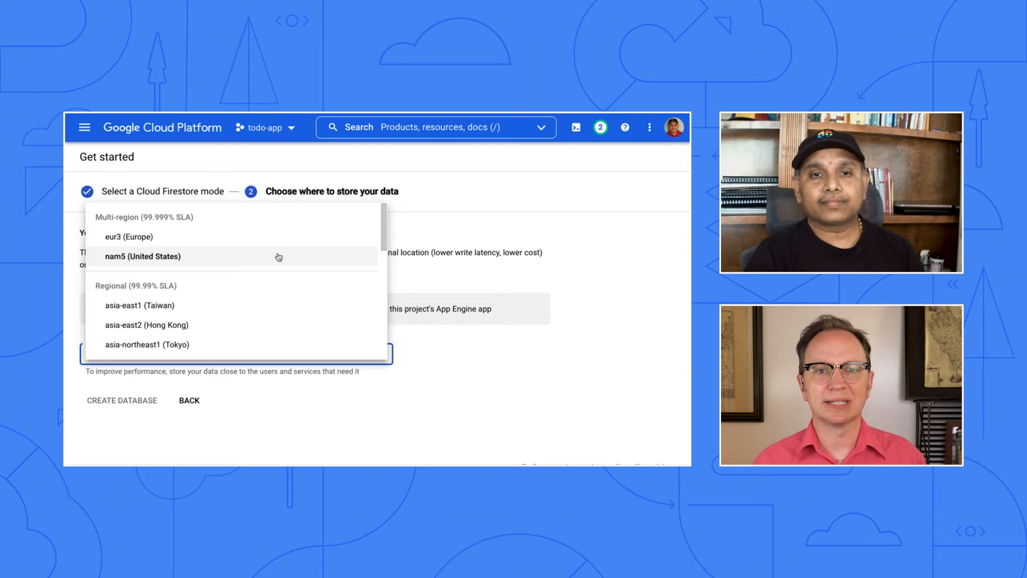
pyautogui.click(121, 400)
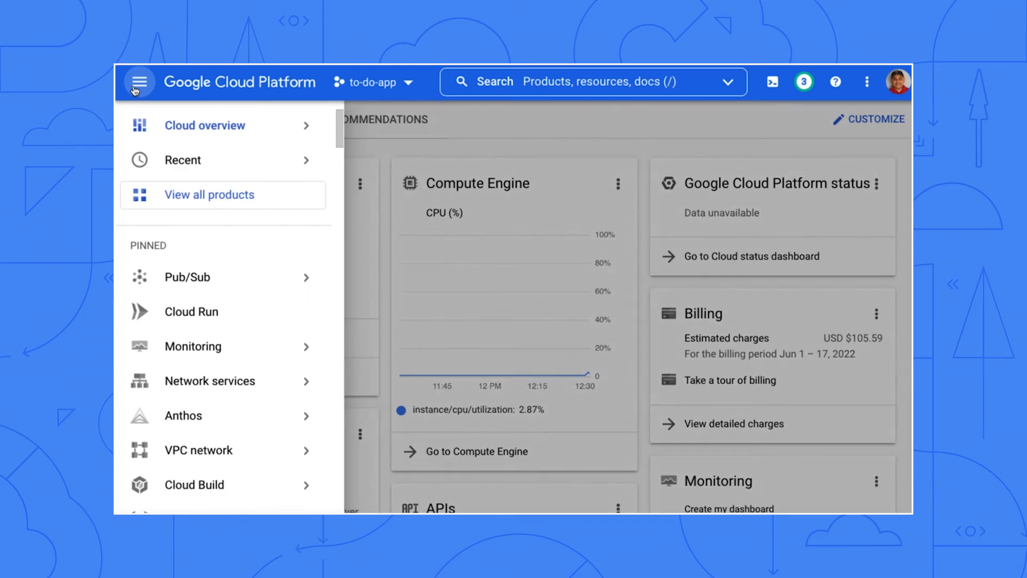
# - Create a new service account named firestore-importer under IAM & Admin
pyautogui.scroll(-3)
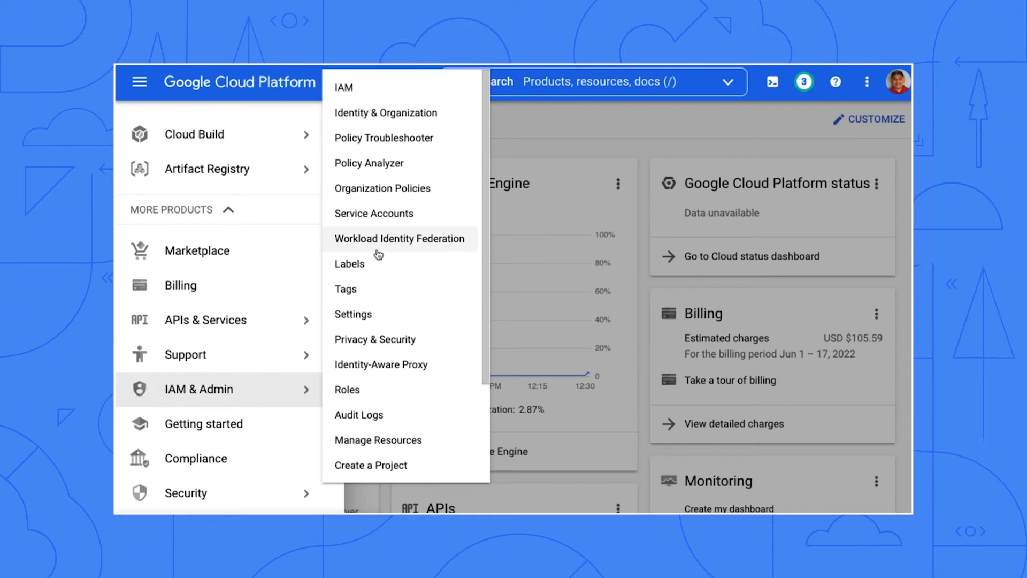
pyautogui.click(373, 213)
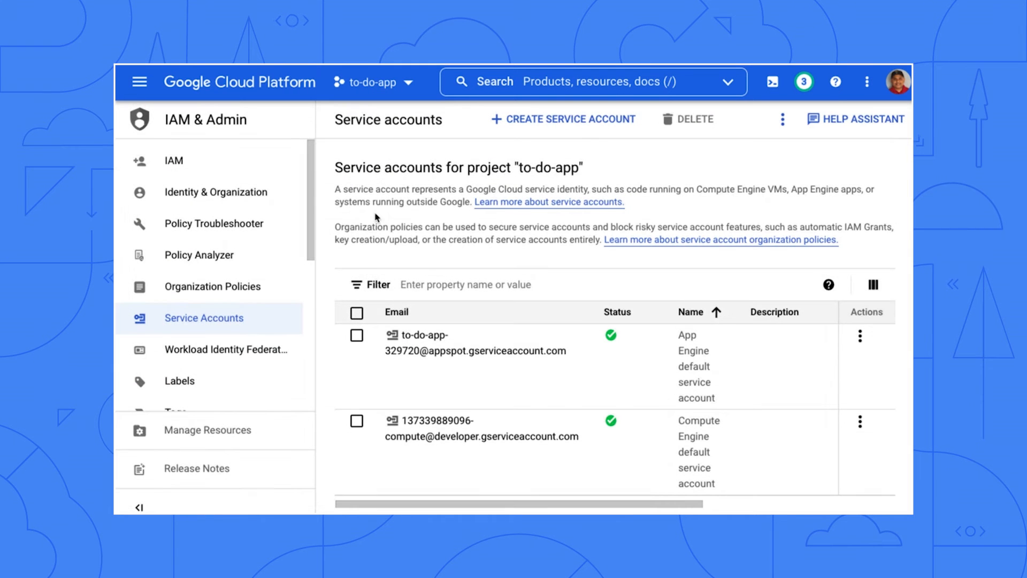
pyautogui.moveTo(562, 119)
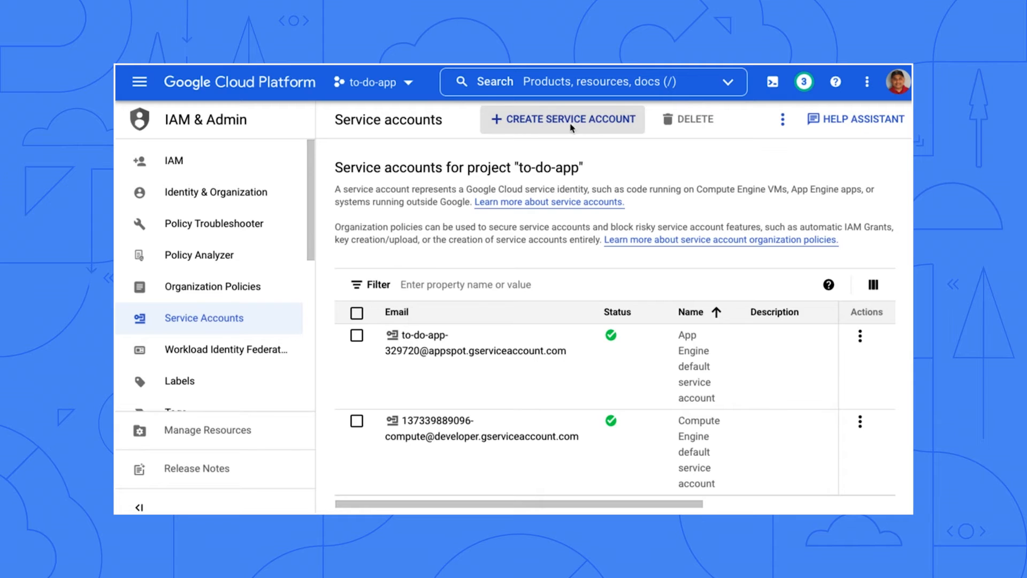
pyautogui.click(562, 119)
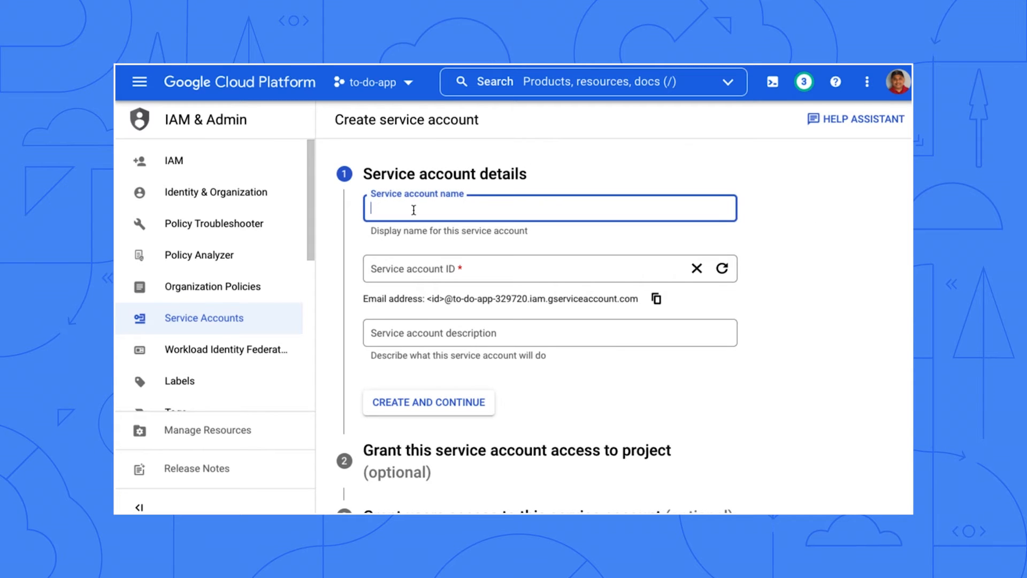
pyautogui.write('firestore-importer')
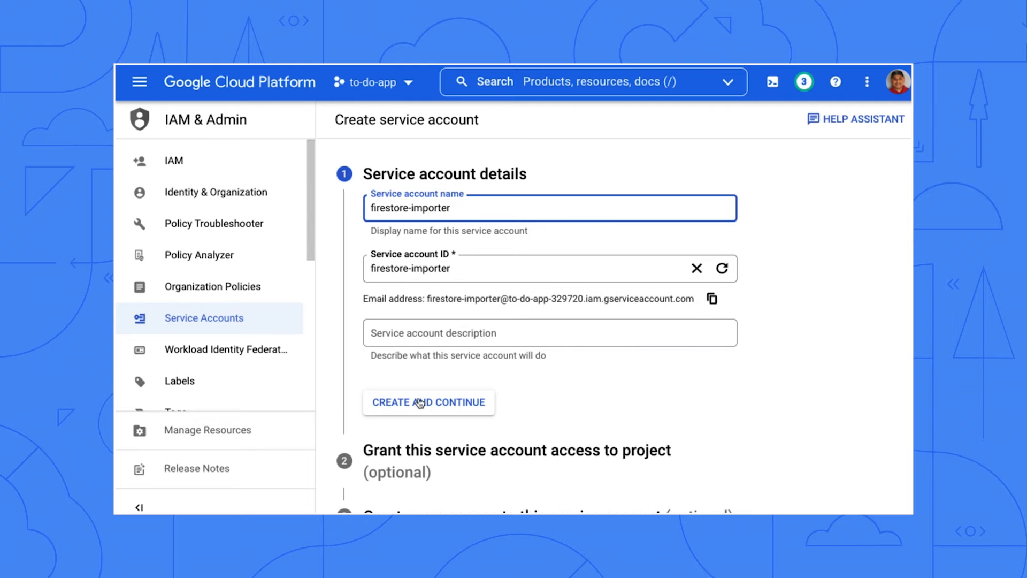
pyautogui.click(428, 403)
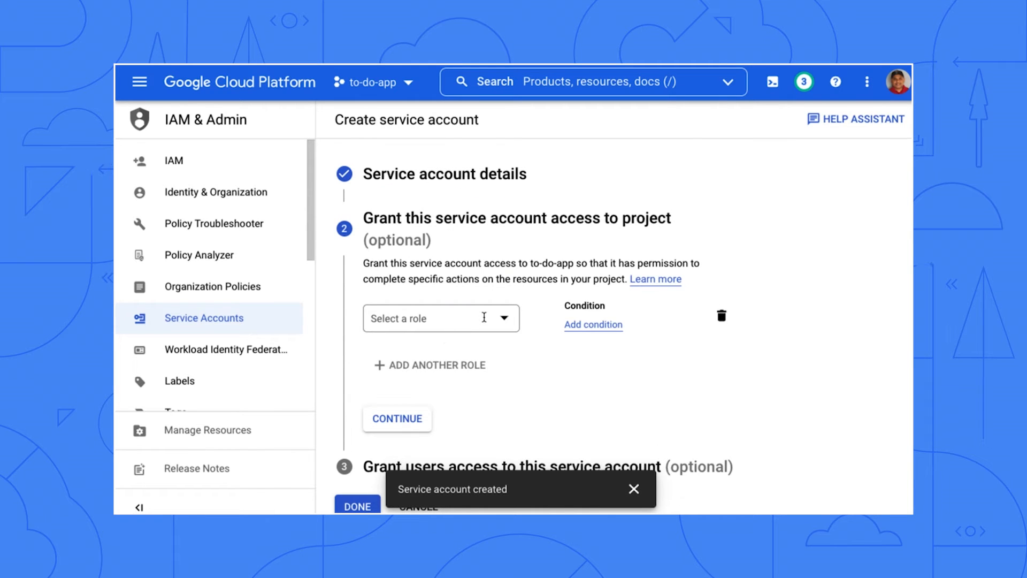
# - Grant it the Firebase Admin SDK Administrator Service Agent role and finish creation
pyautogui.click(432, 318)
pyautogui.write('Firebase')
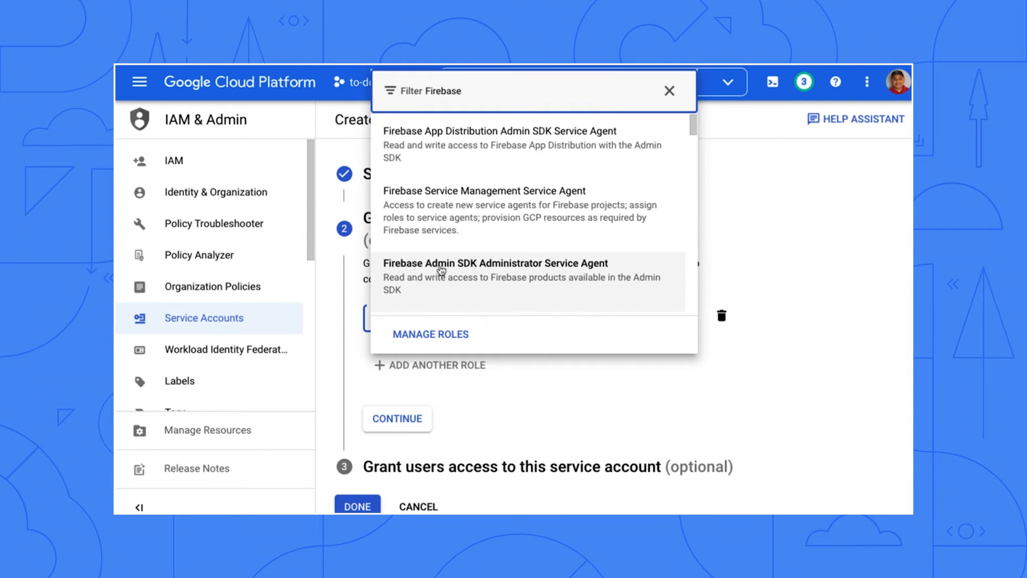
pyautogui.click(495, 276)
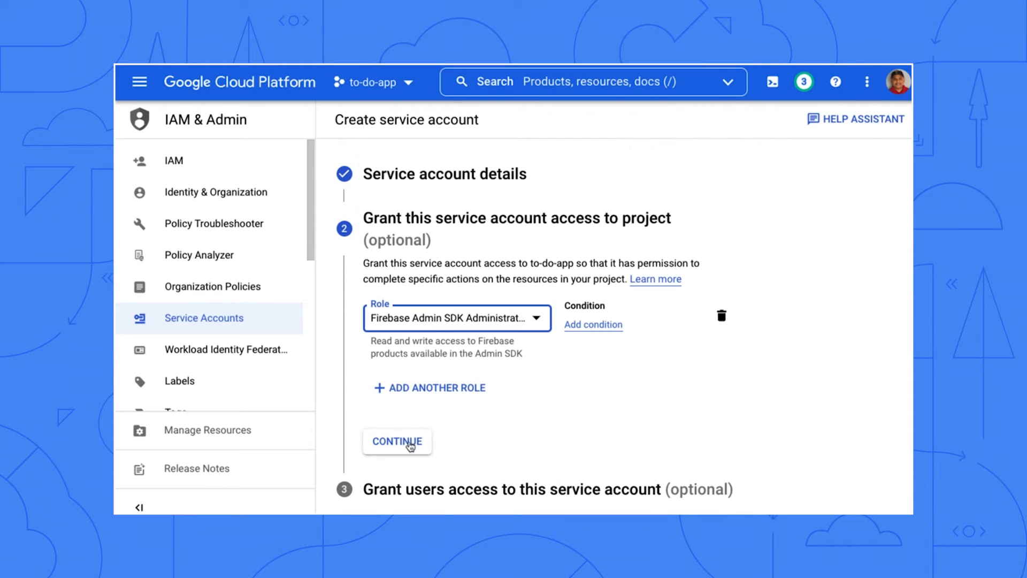
pyautogui.click(397, 441)
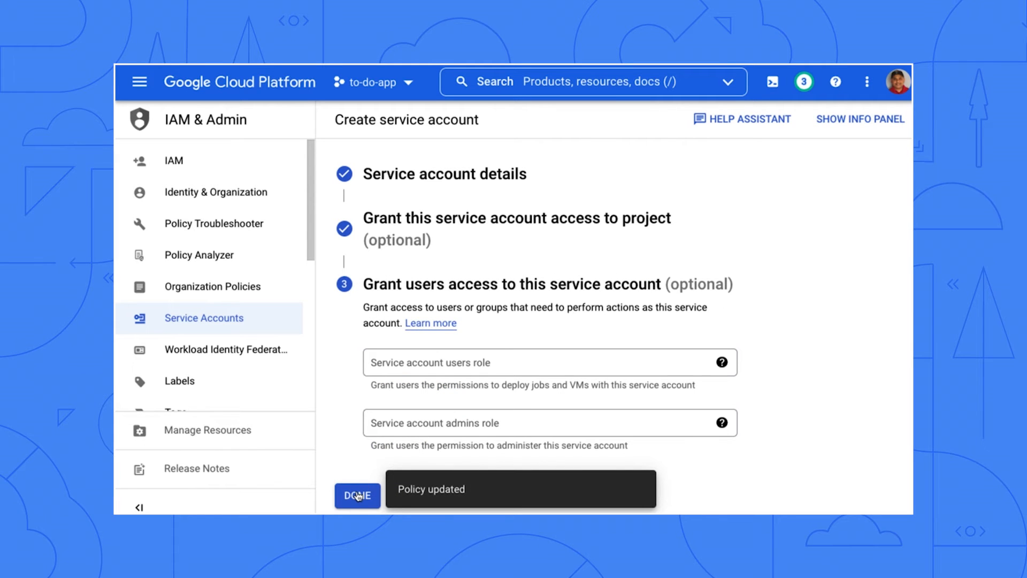
pyautogui.click(357, 496)
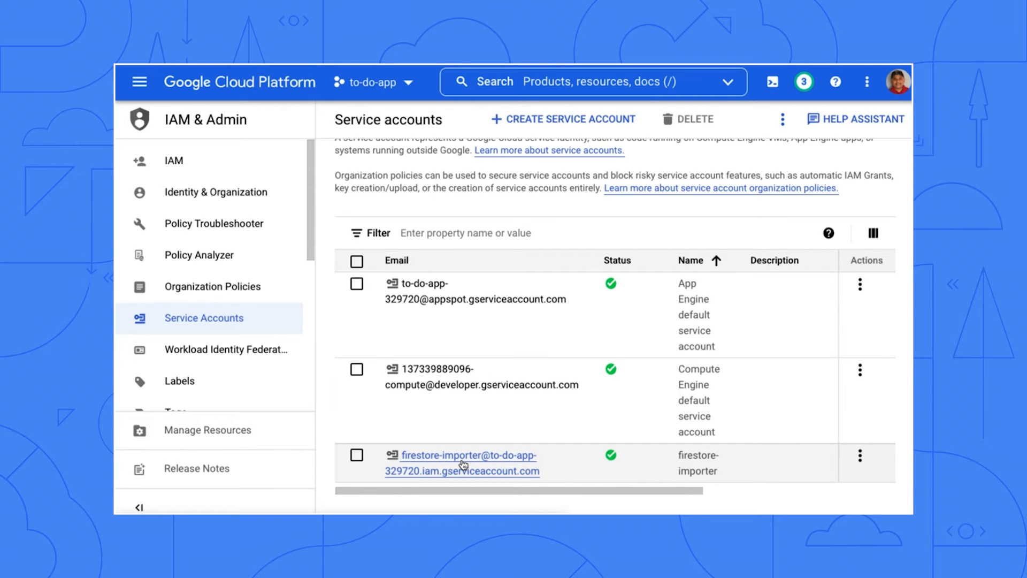
pyautogui.click(462, 456)
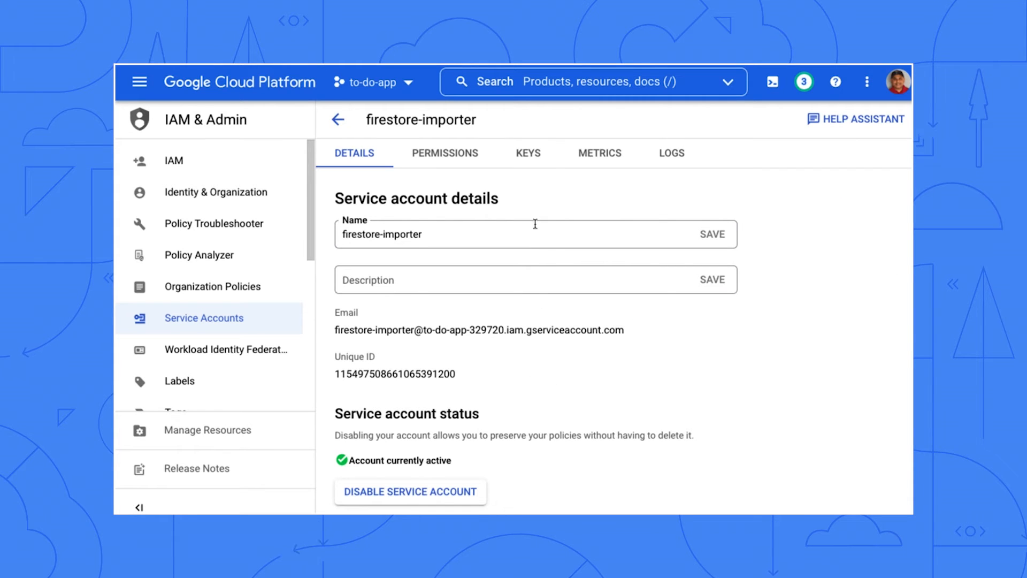
# - Create and download a JSON private key for the firestore-importer service account
pyautogui.click(528, 153)
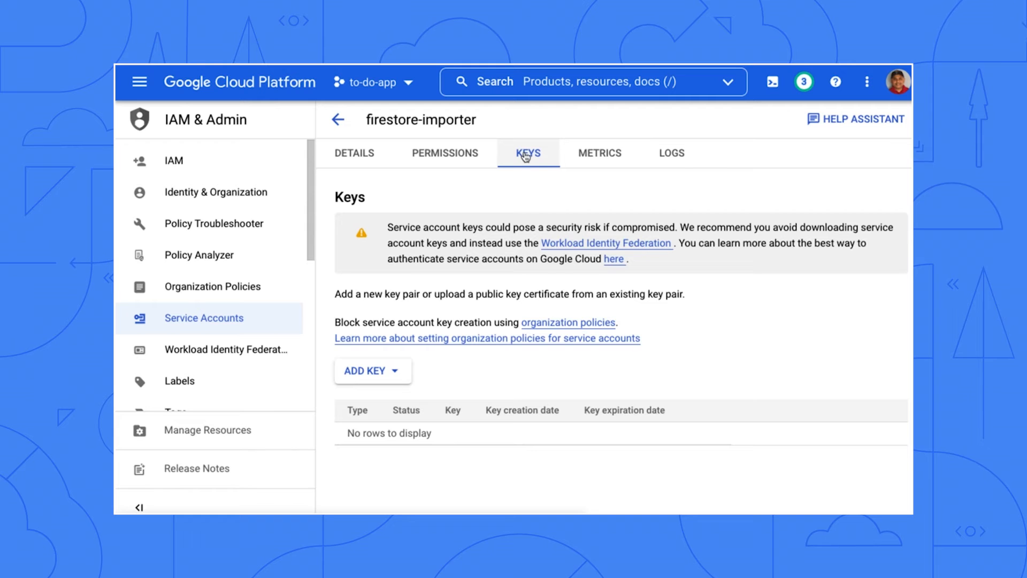
pyautogui.click(371, 370)
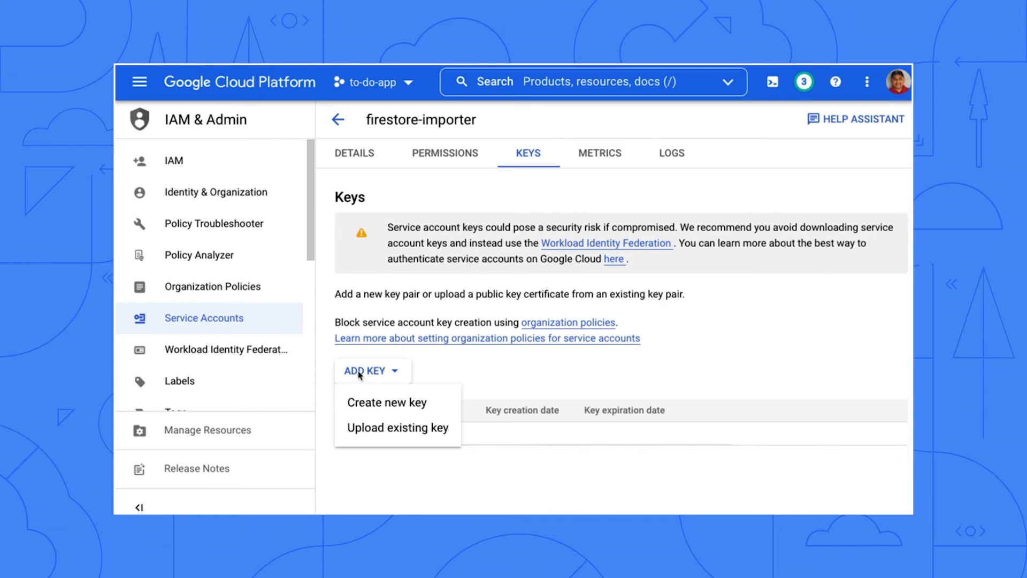
pyautogui.click(387, 401)
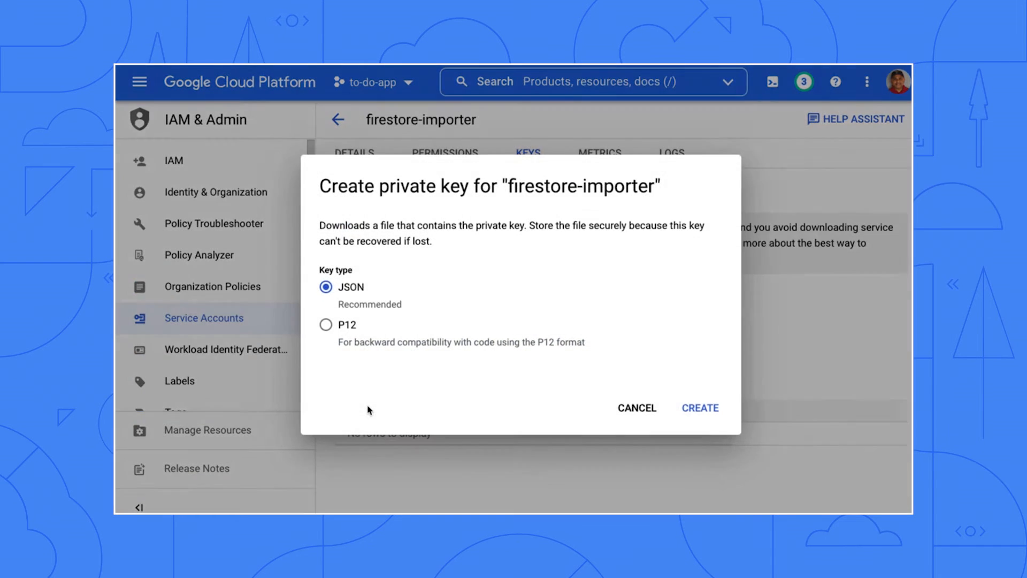
pyautogui.click(699, 408)
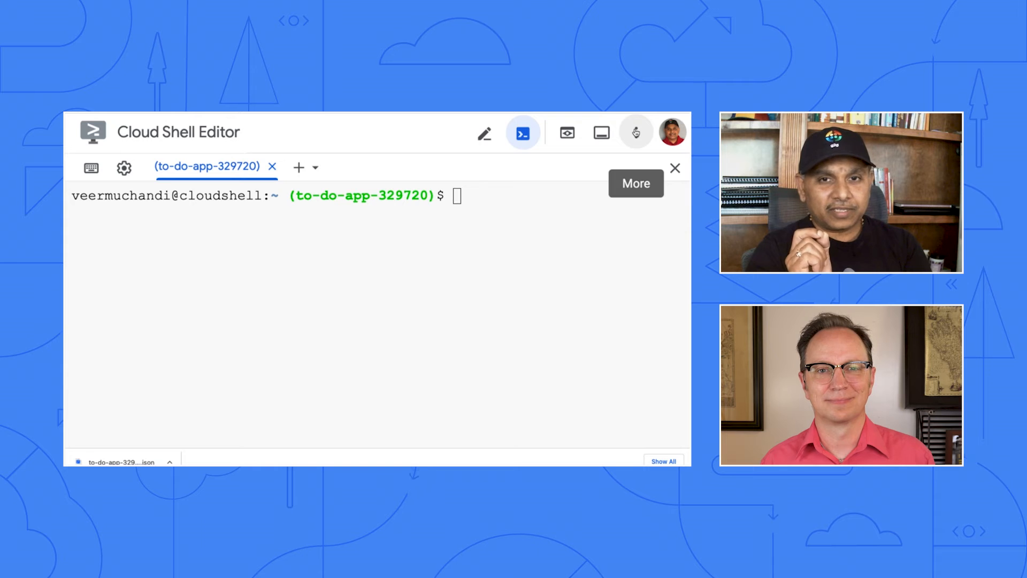
# - Upload the key JSON to Cloud Shell and run firestore-import with todos_firestore_import.json
pyautogui.click(635, 131)
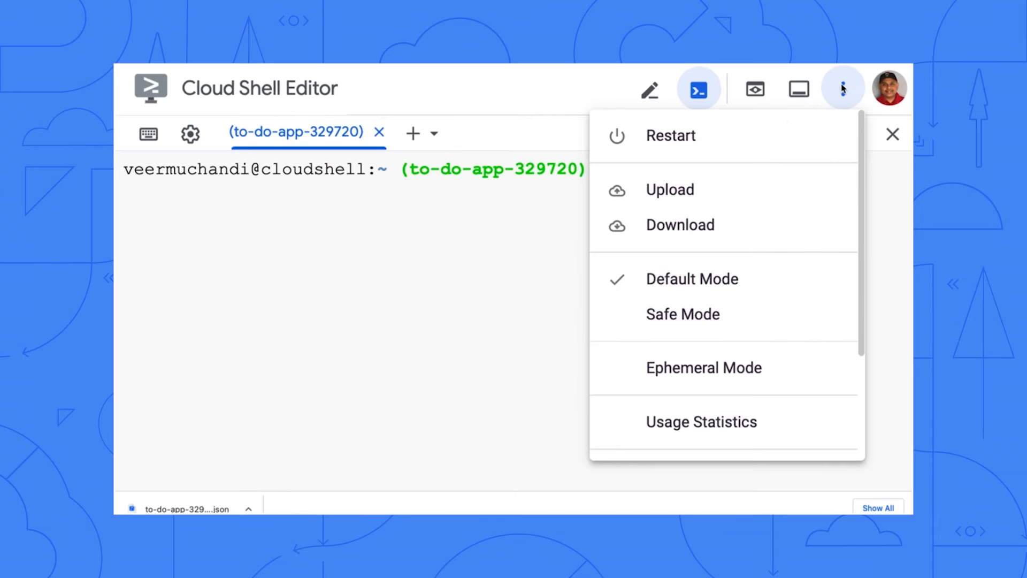
pyautogui.click(670, 190)
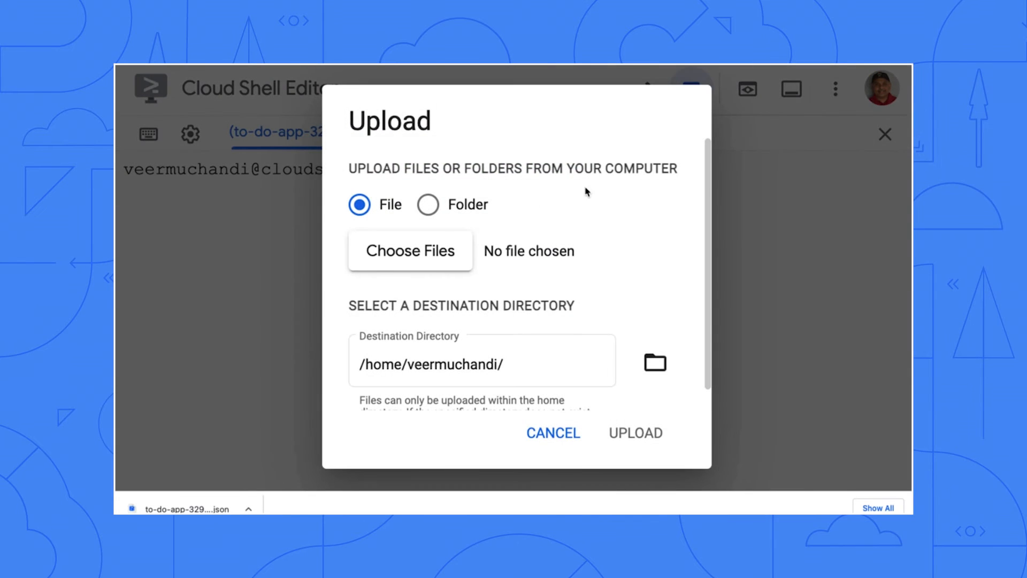
pyautogui.click(409, 250)
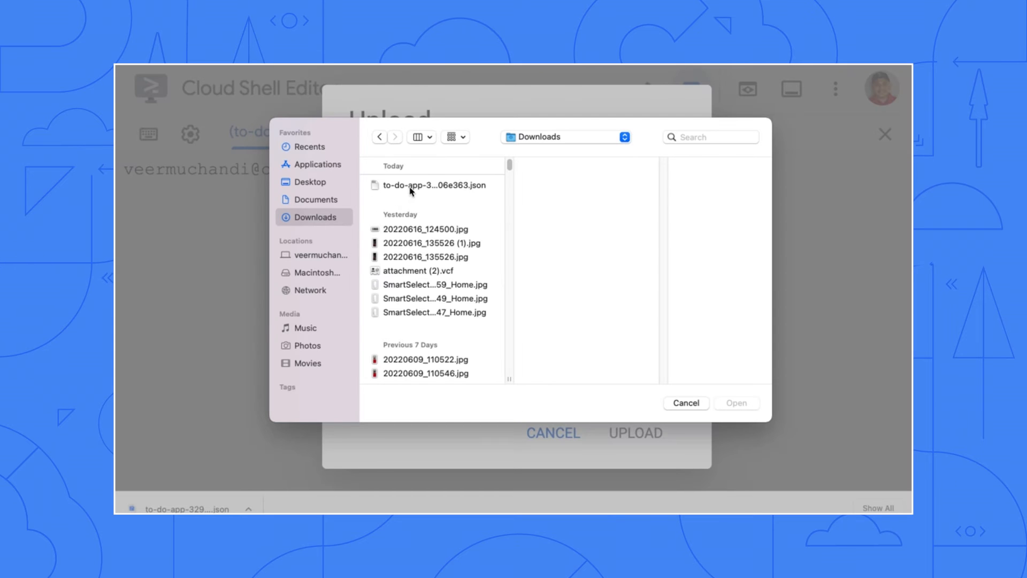
pyautogui.click(434, 185)
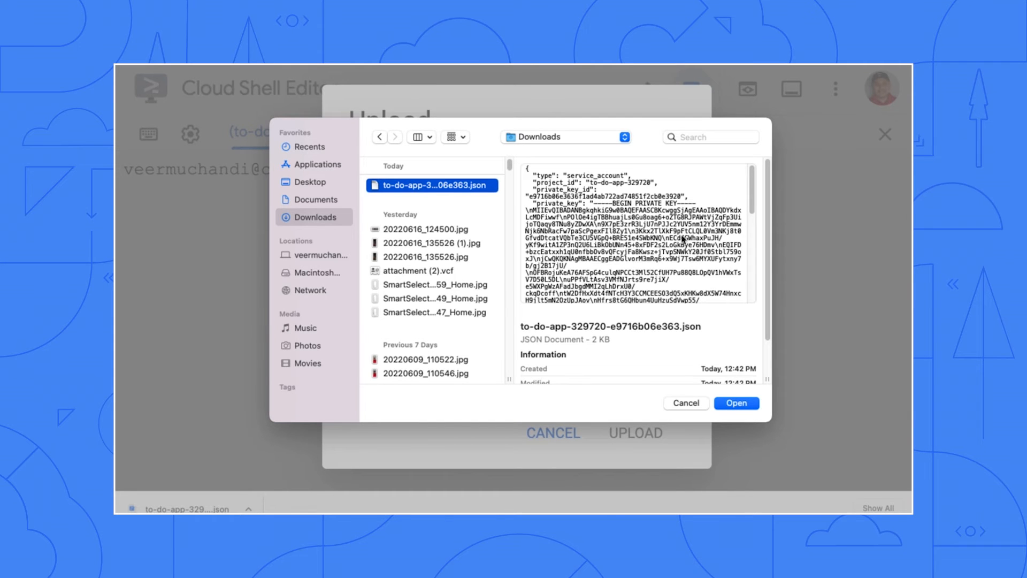
pyautogui.click(736, 403)
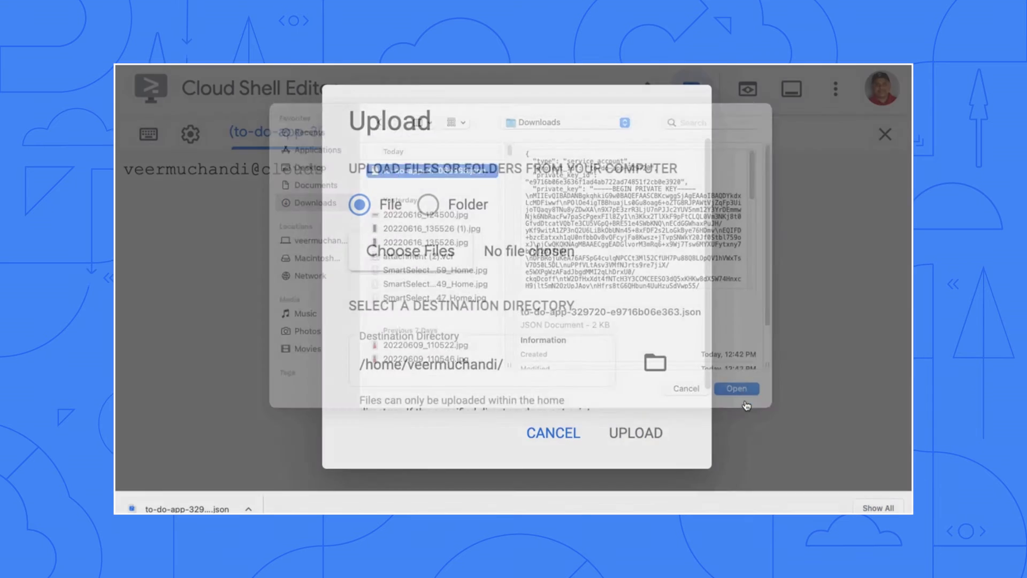
pyautogui.click(737, 388)
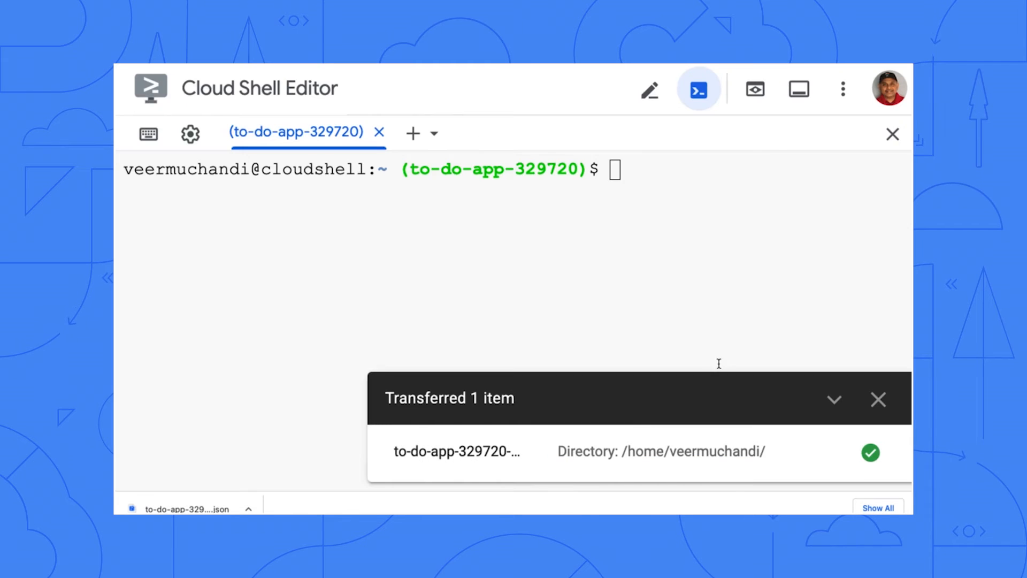
pyautogui.write('firestore-import -a to-do-app-329720-e9716b06e363.json -b todos_firestore_import.json --nodePath todos -y')
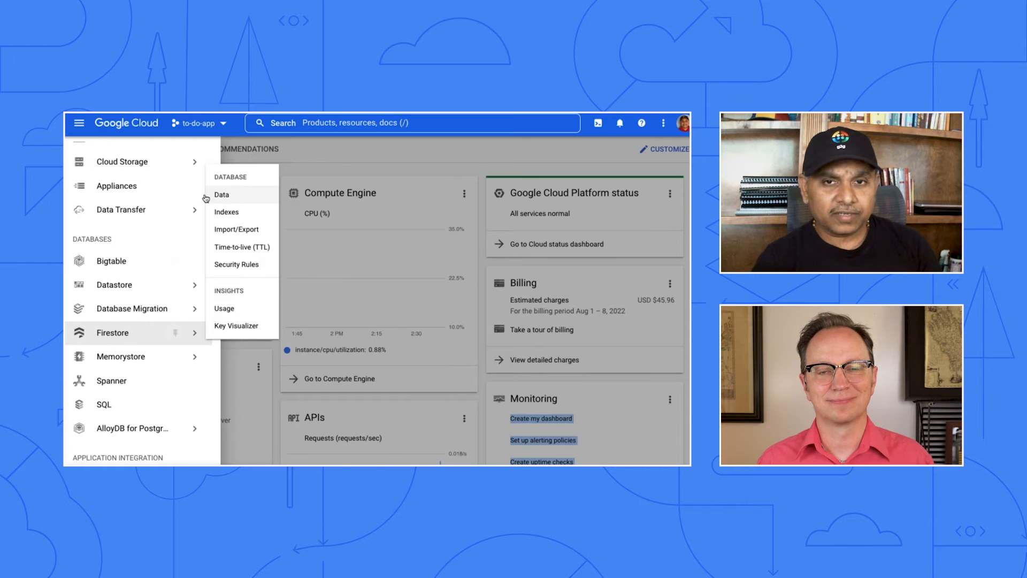
# - Show the Firestore Data page from the navigation menu
pyautogui.click(220, 195)
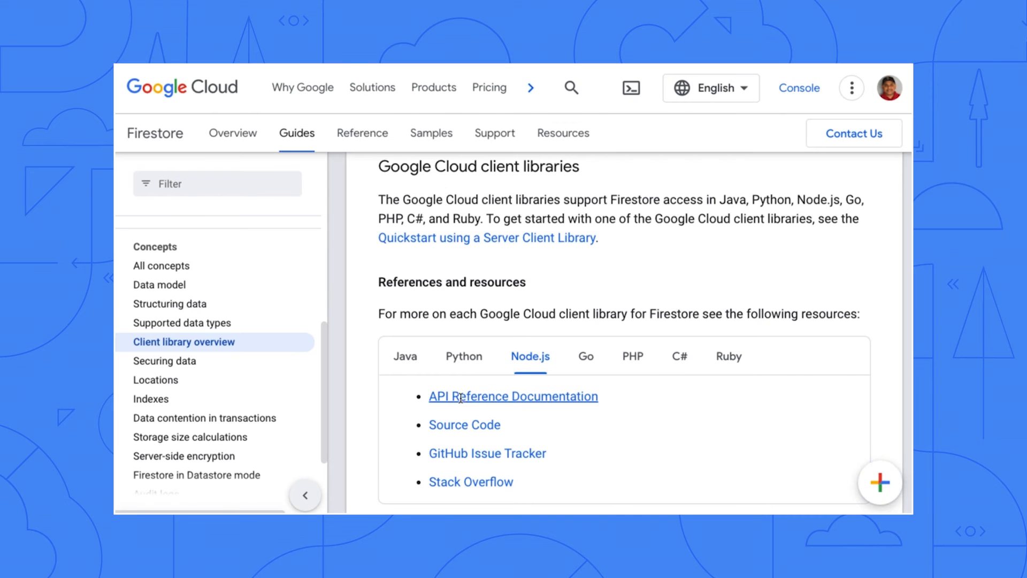
# - View the Node.js API reference for the Firestore client library
pyautogui.click(513, 396)
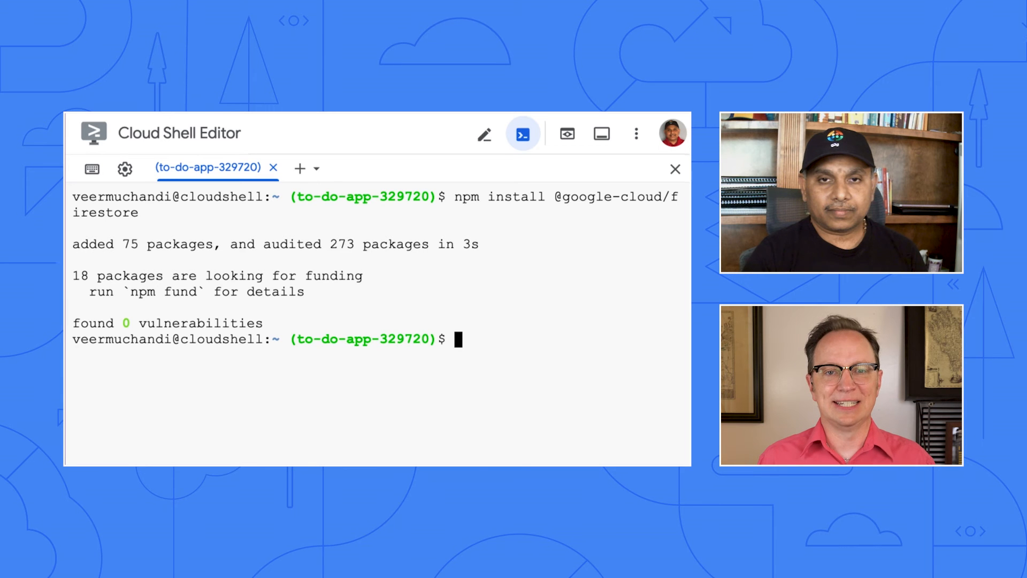
# - Switch from the terminal to the Cloud Shell code editor on nodejs-todo-app
pyautogui.click(484, 135)
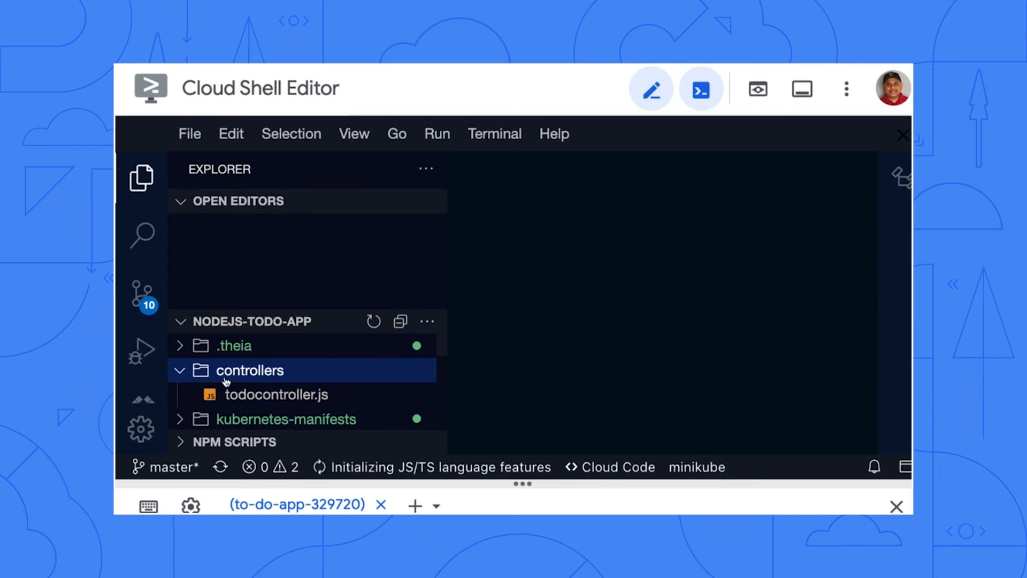
# - Review todocontroller.js reading items from the Firestore todo collection instead of MongoDB
pyautogui.click(276, 394)
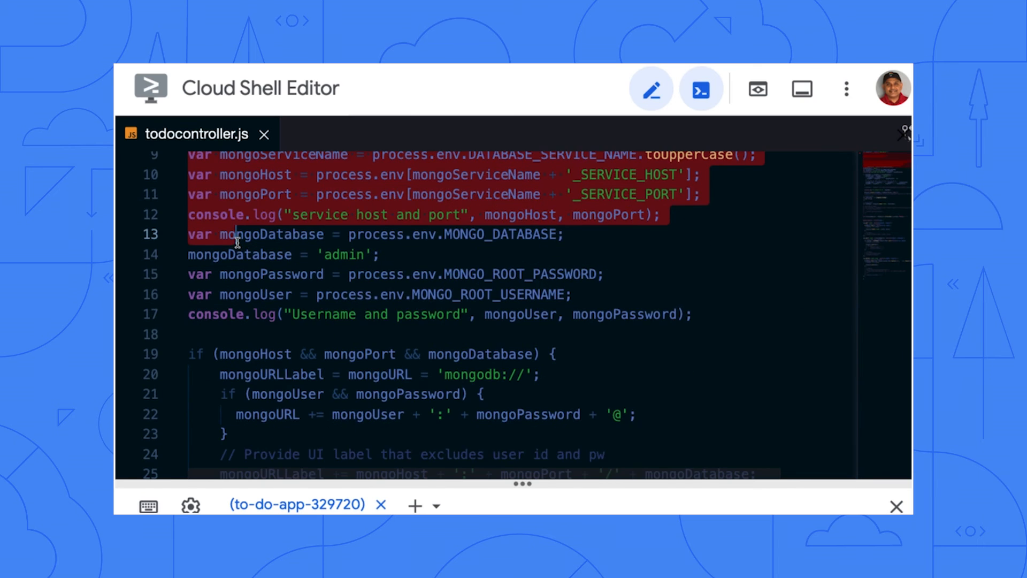
pyautogui.scroll(-3)
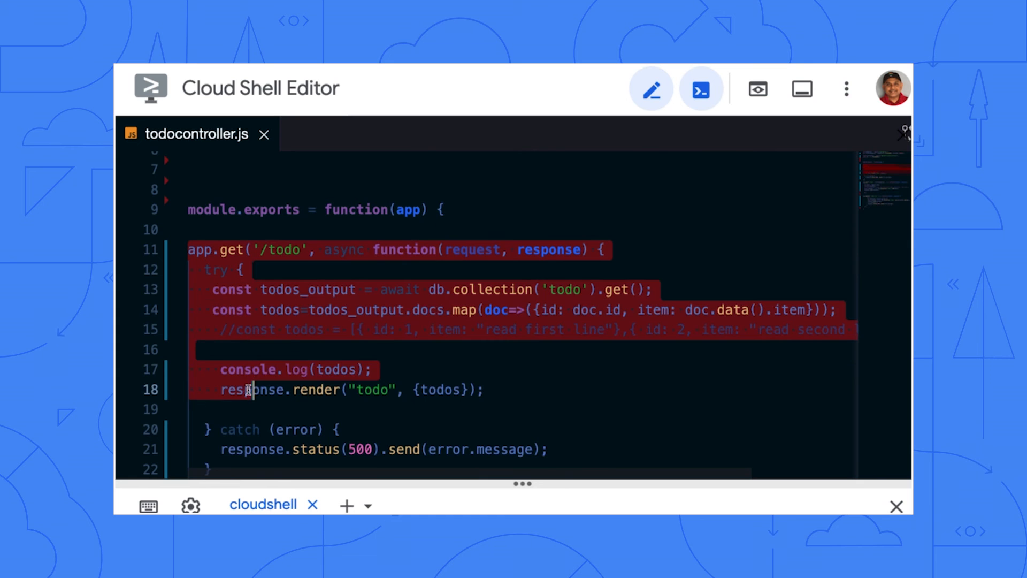
pyautogui.scroll(-3)
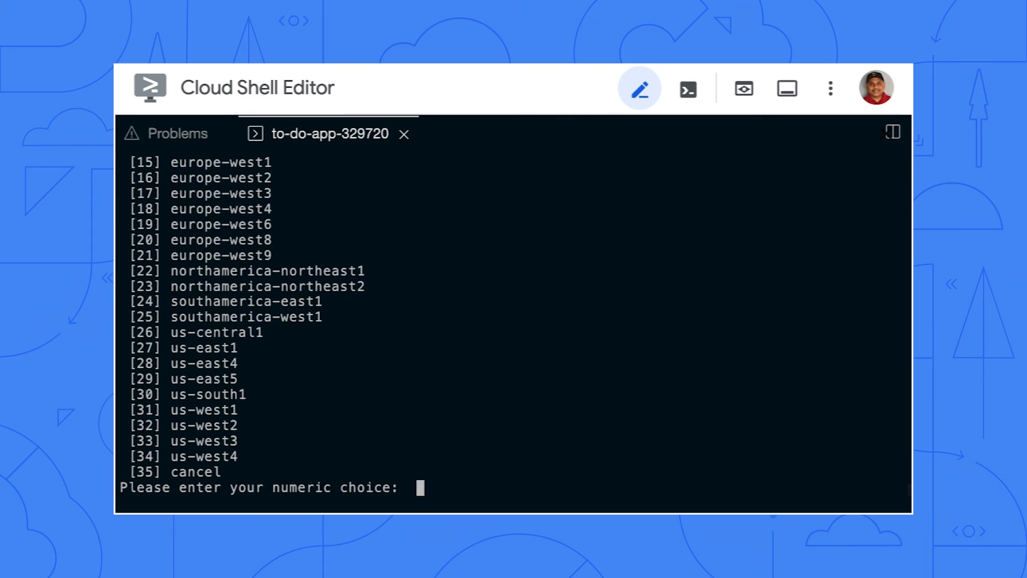
# - Answer the deploy region prompt with 27 for us-east1
pyautogui.write('27')
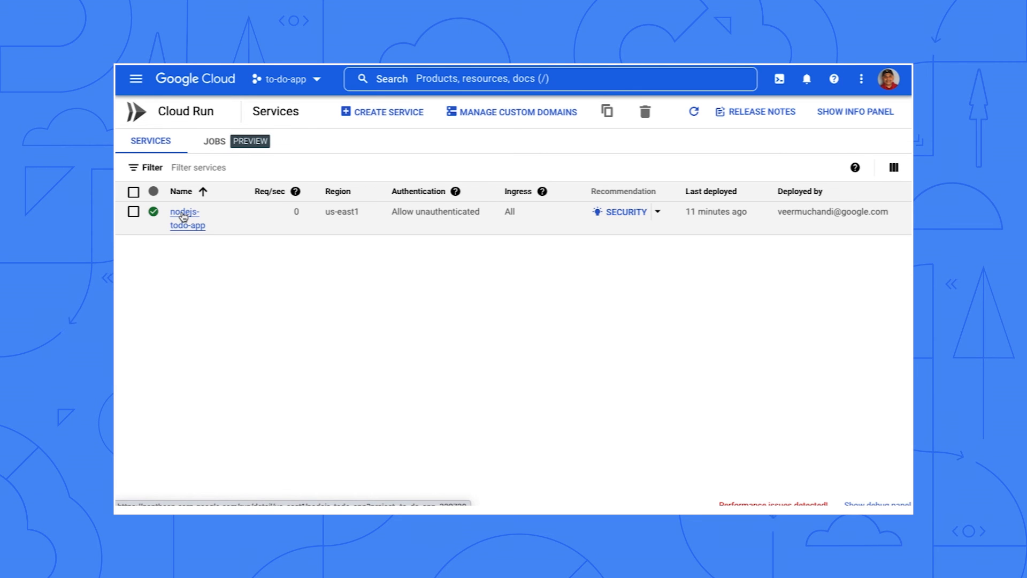
# - Launch the deployed nodejs-todo-app service URL and view its five-item list
pyautogui.click(186, 212)
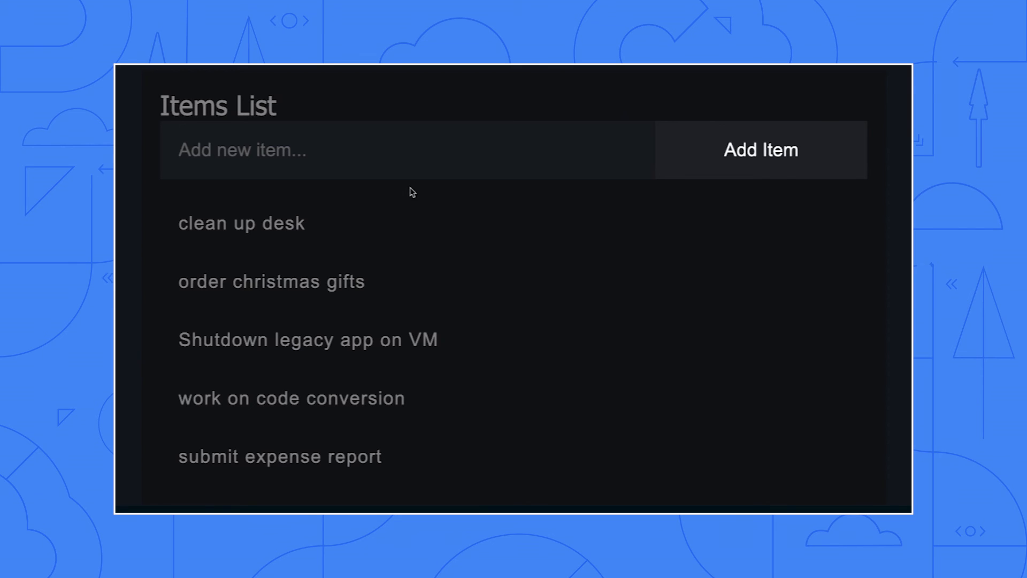
pyautogui.click(279, 456)
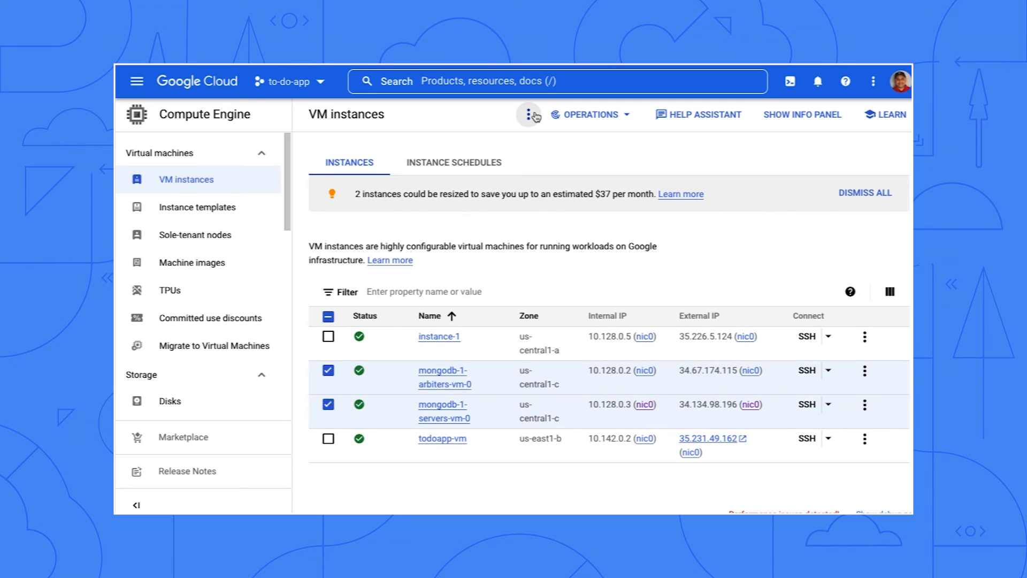
# - Delete the mongodb-1 arbiters and servers VMs with their boot disks
pyautogui.click(530, 115)
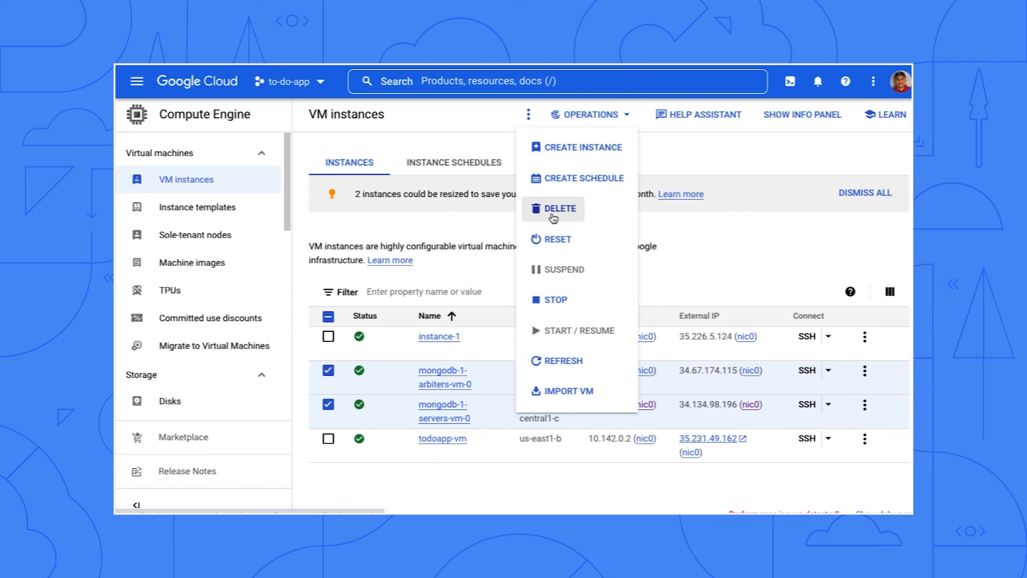
pyautogui.click(557, 209)
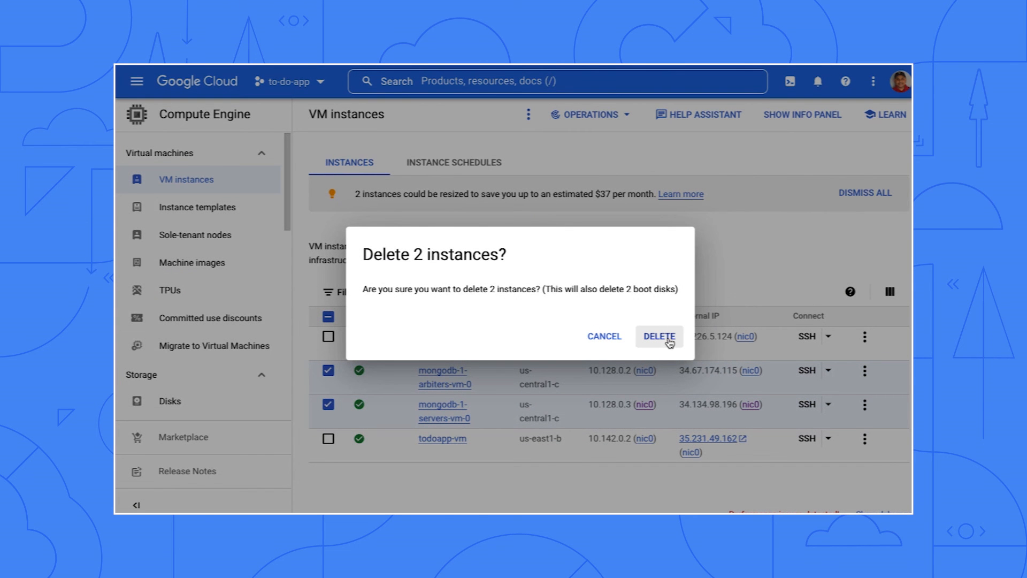
pyautogui.click(659, 336)
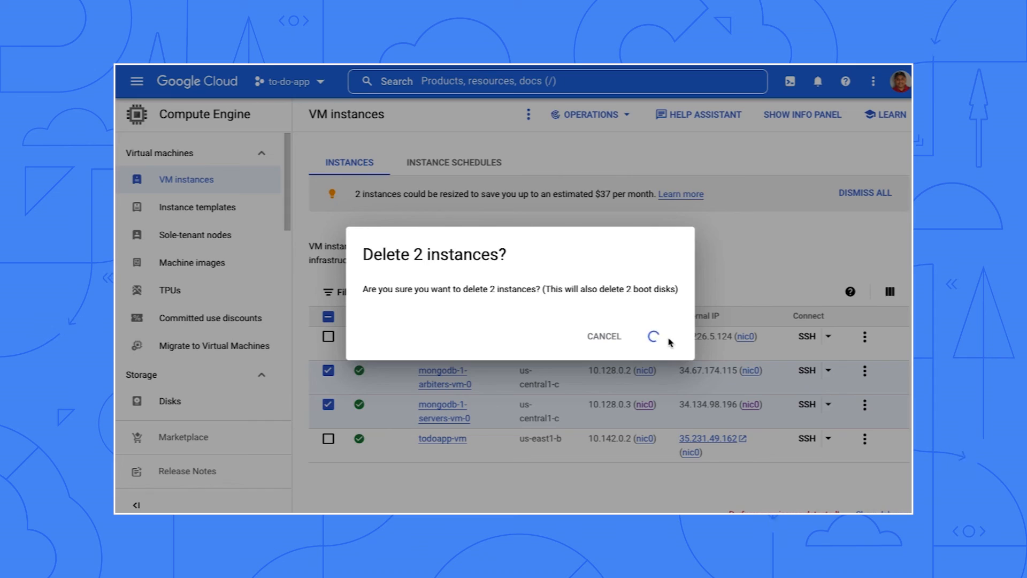